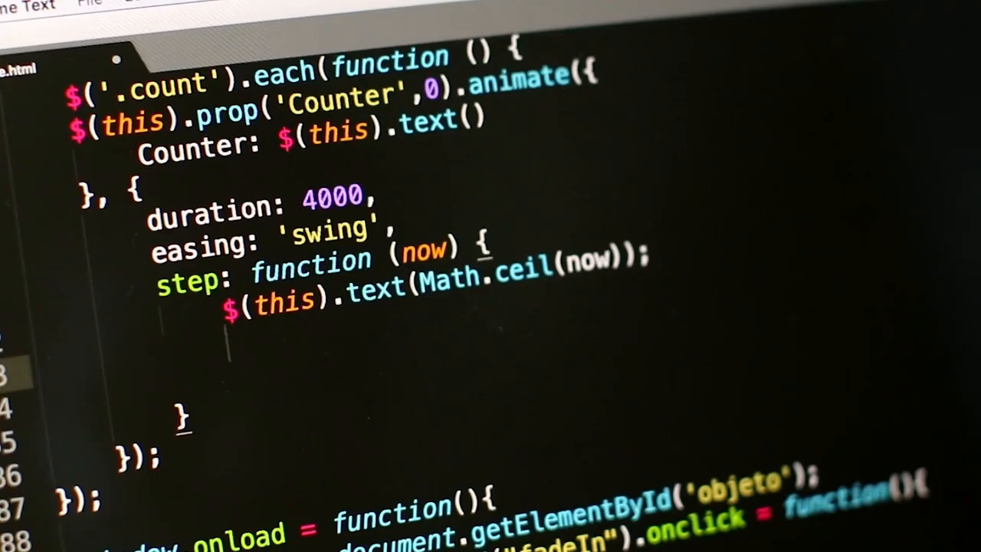
Add the $(this).html(text); call inside the step callback.
type("$()")
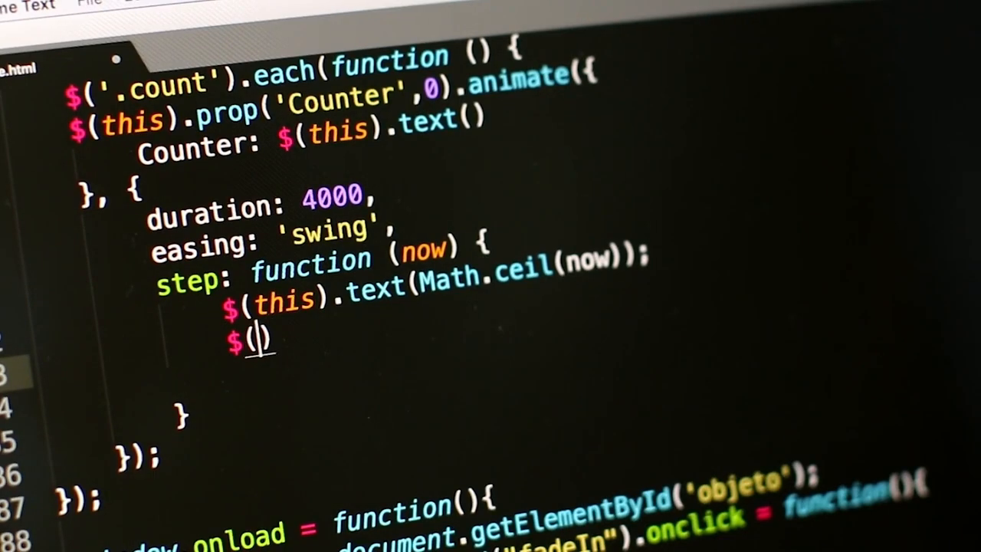
type("this")
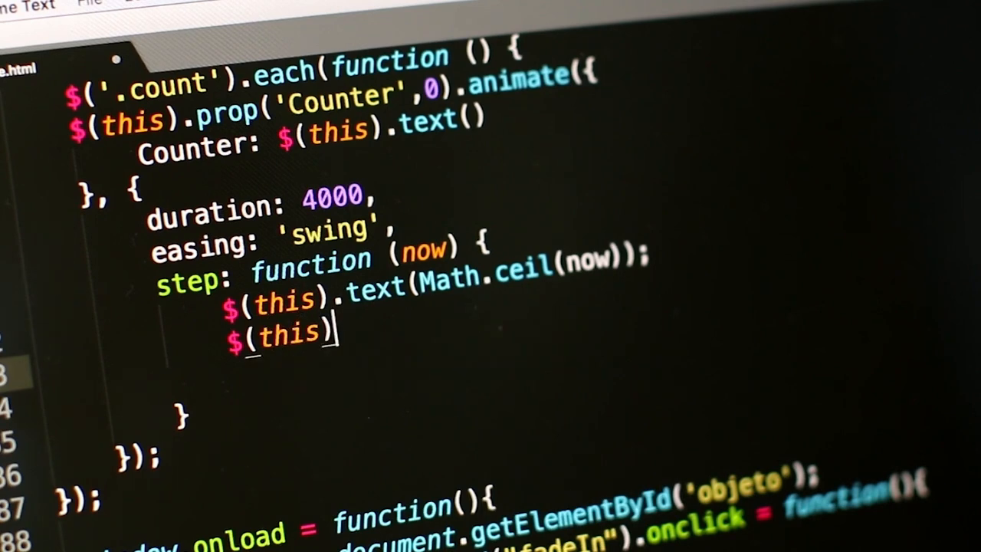
type(".html()")
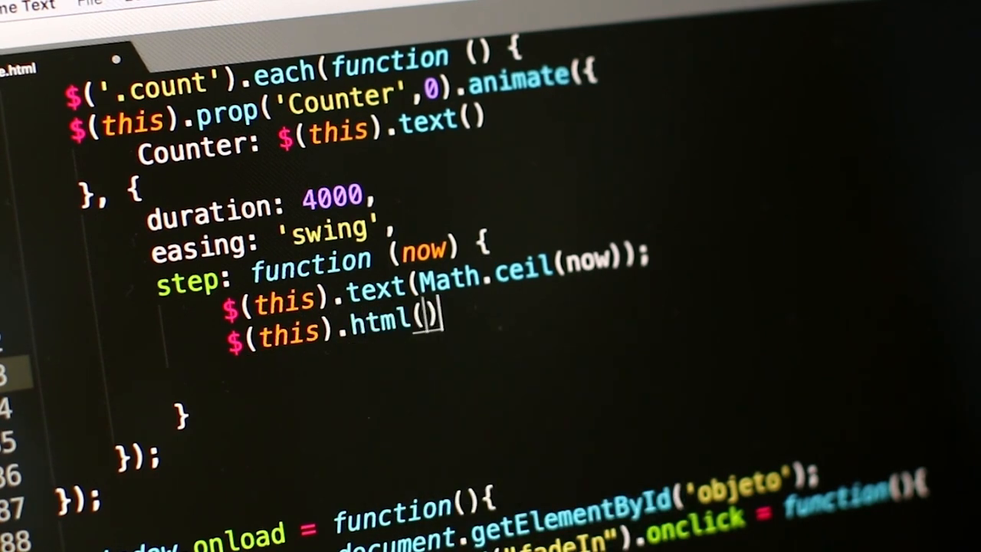
type(";")
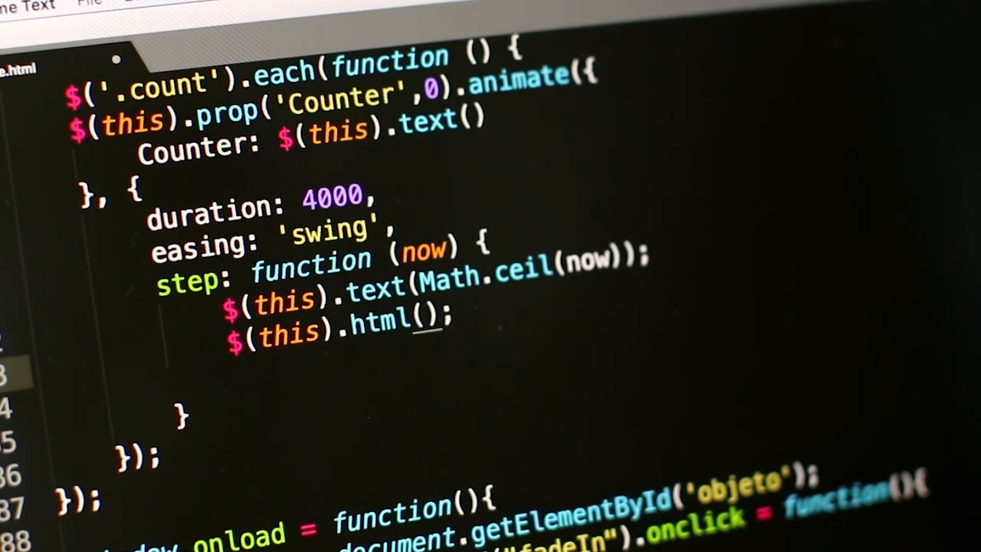
type("text")
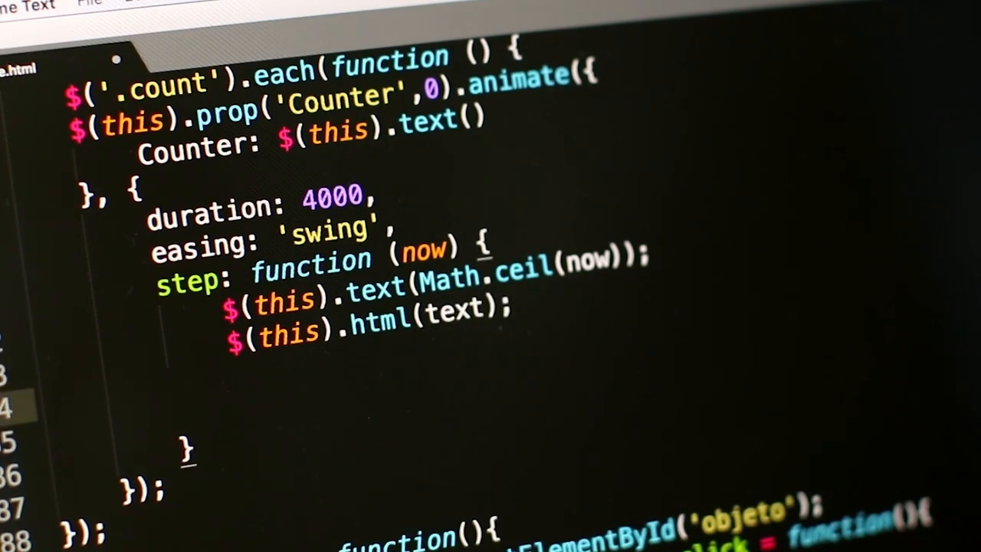
Write the if (initial == 0) condition with increment = 2; inside it.
type("if(")
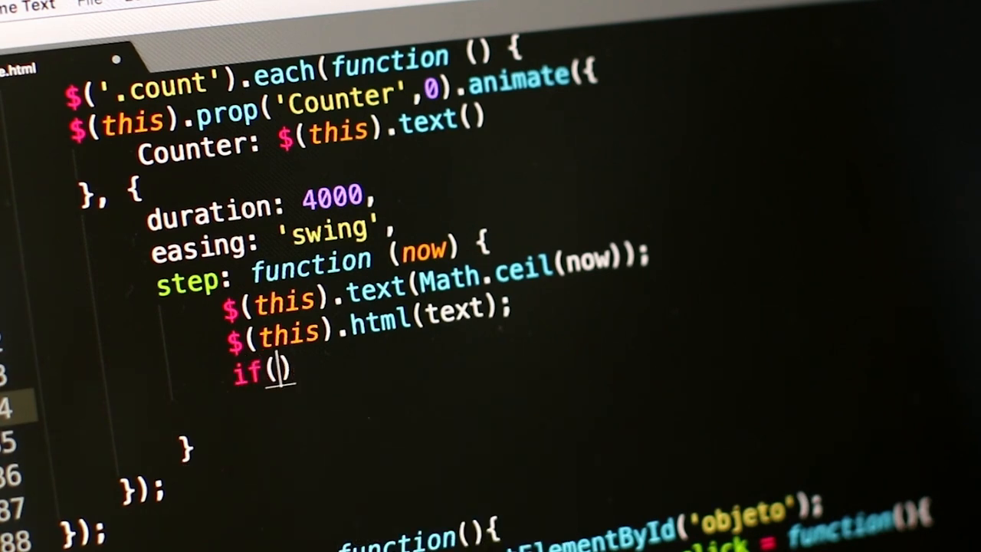
type("initial")
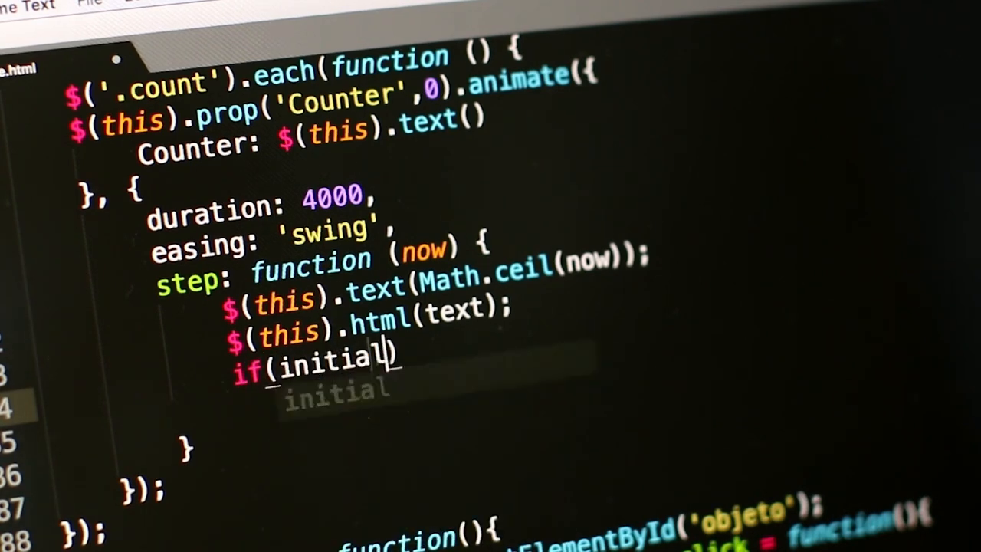
type("==")
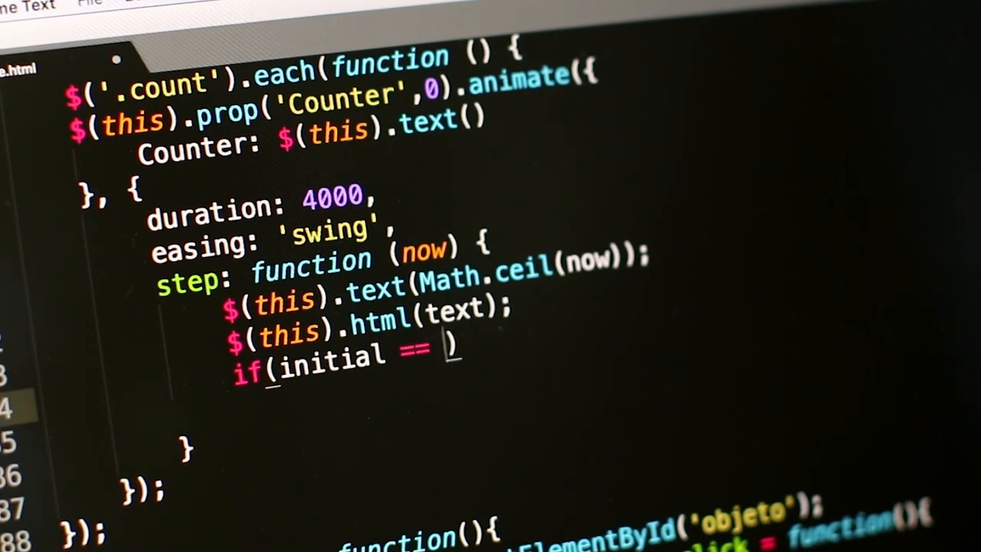
type("0)")
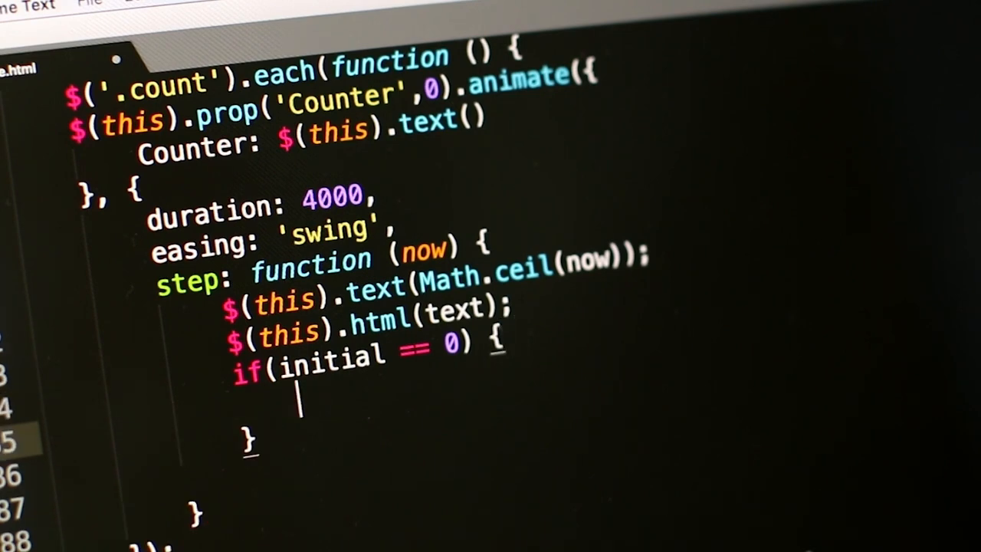
type("increment =")
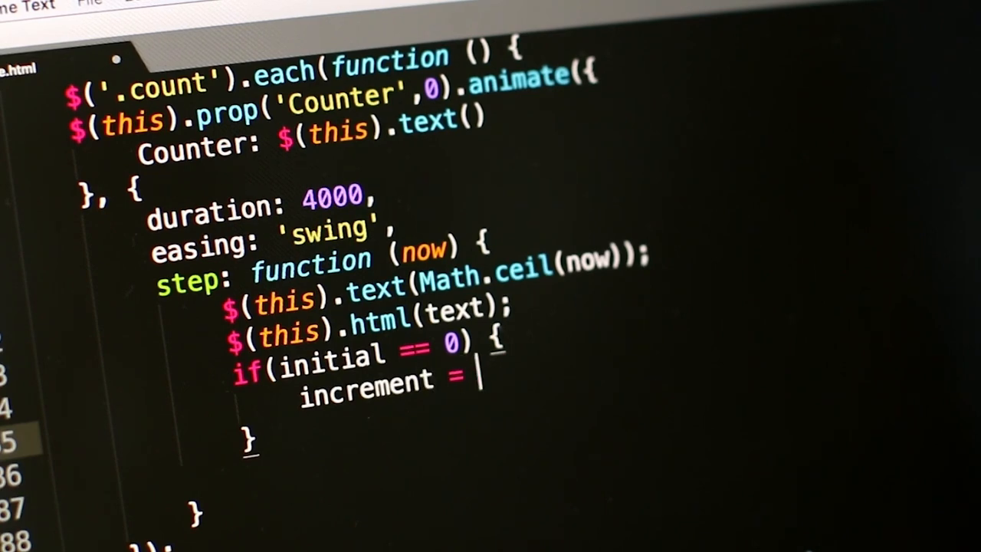
type("2")
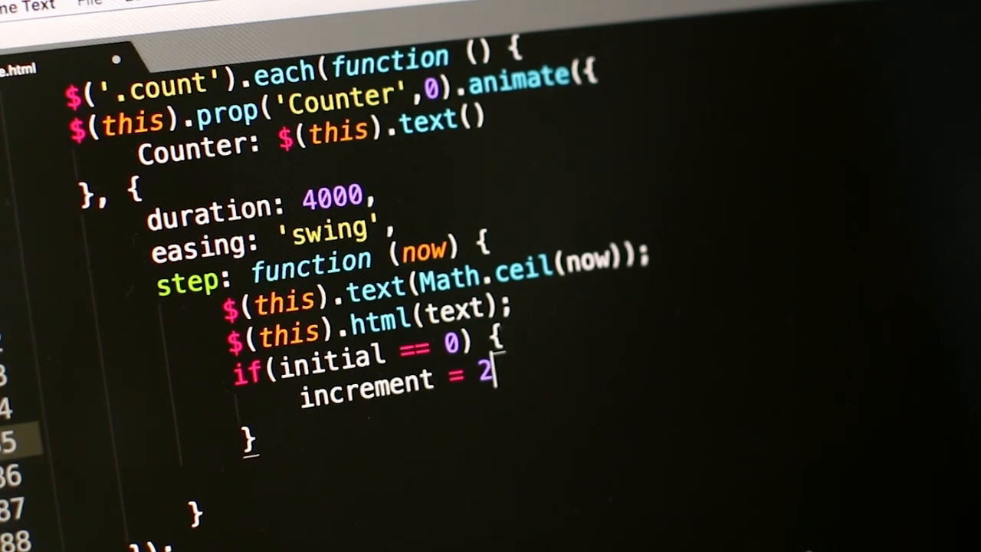
type(";")
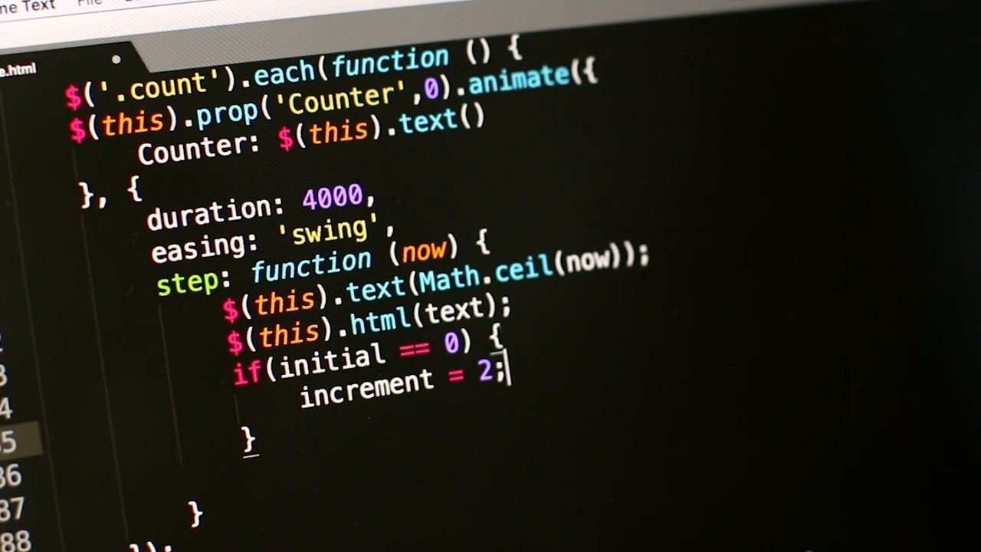
Begin the element.display.style = "" assignment within the if block.
type("element.si")
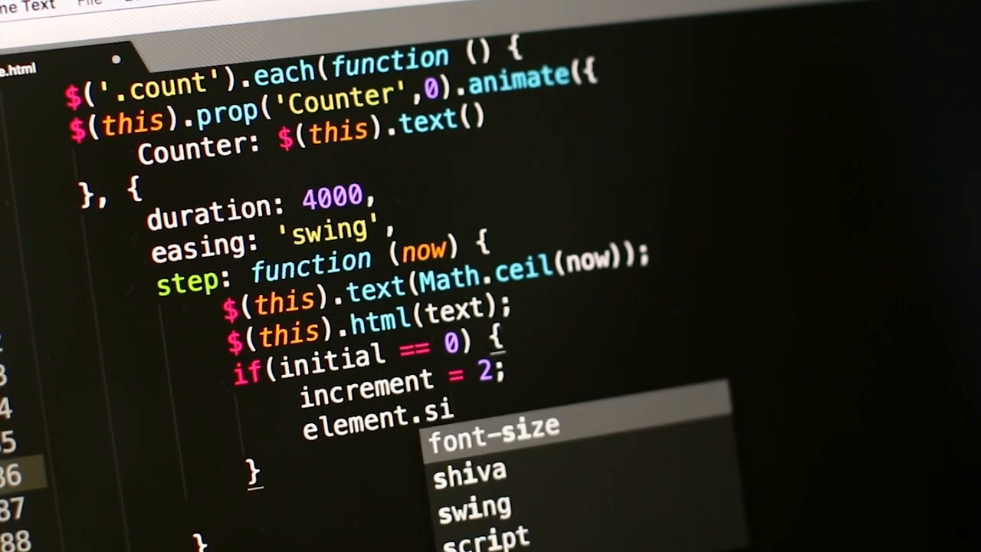
type("d")
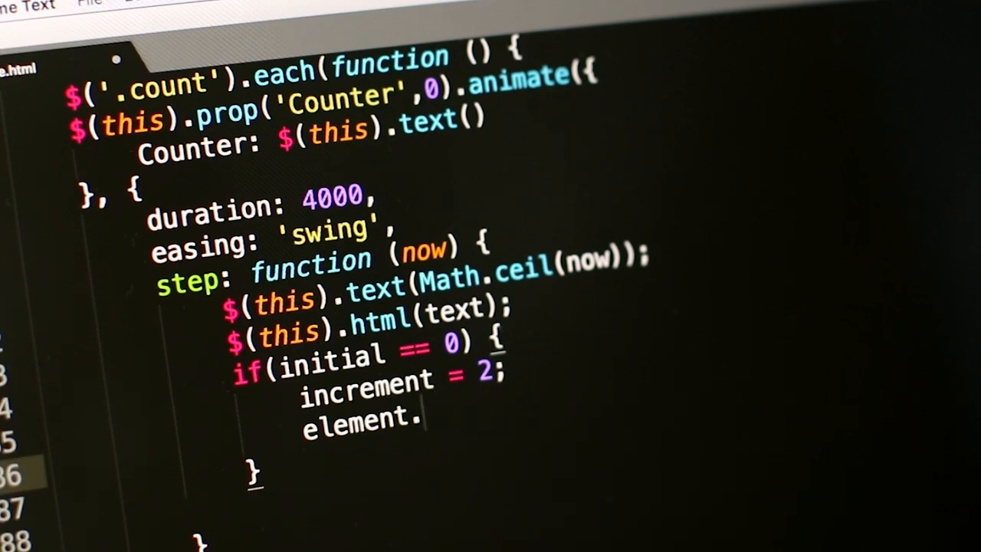
type("display")
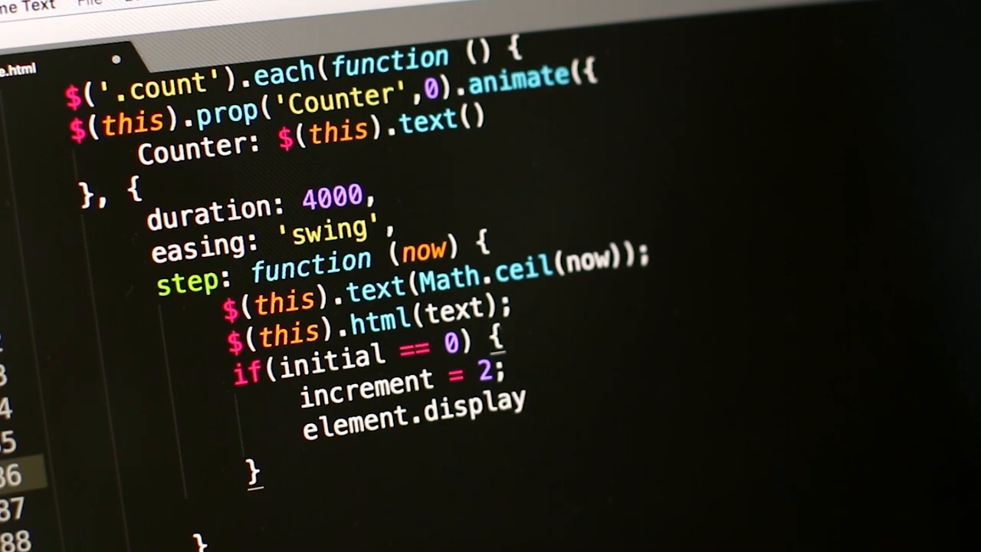
type(".style =")
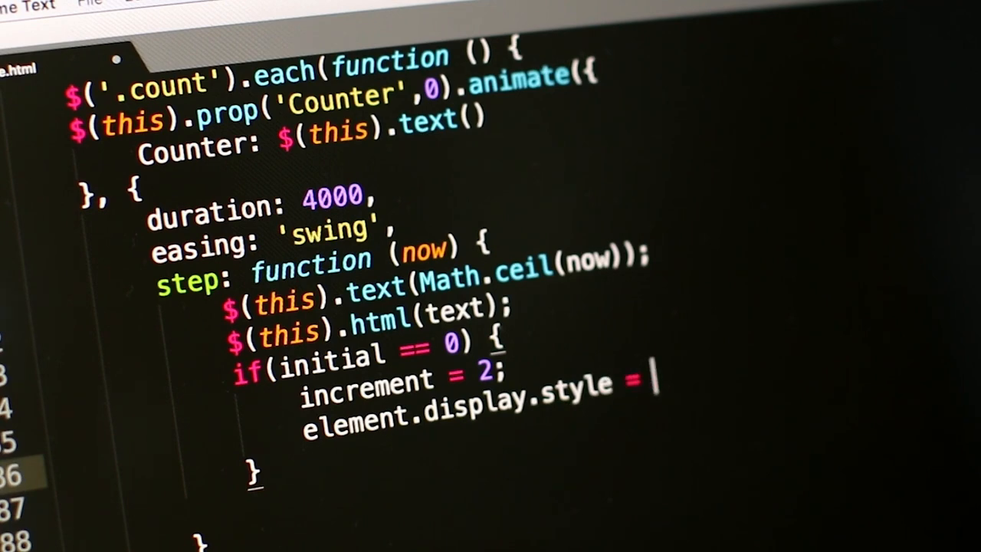
type("\"\"")
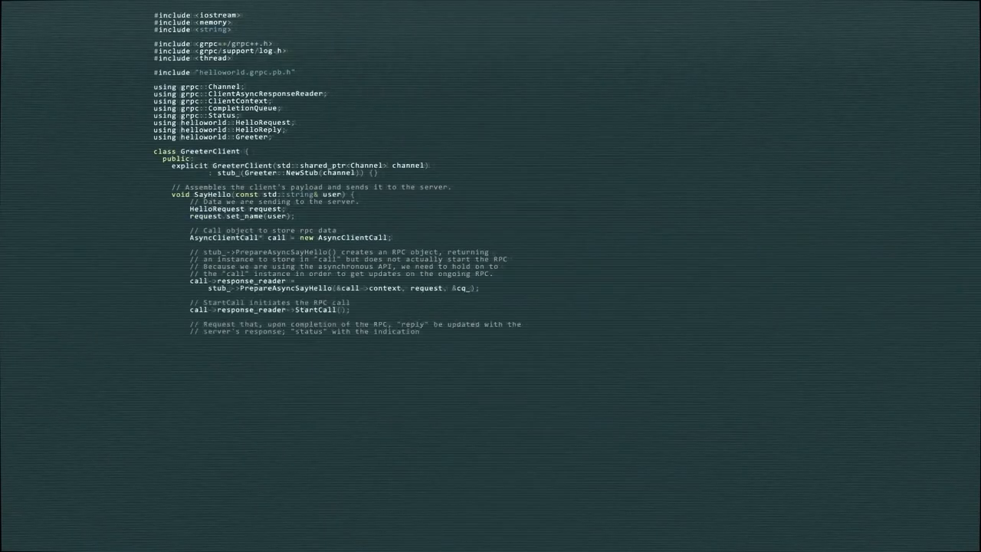
Scroll down through the client file and the asynchronous ServerImpl source listing.
scroll("down", 3)
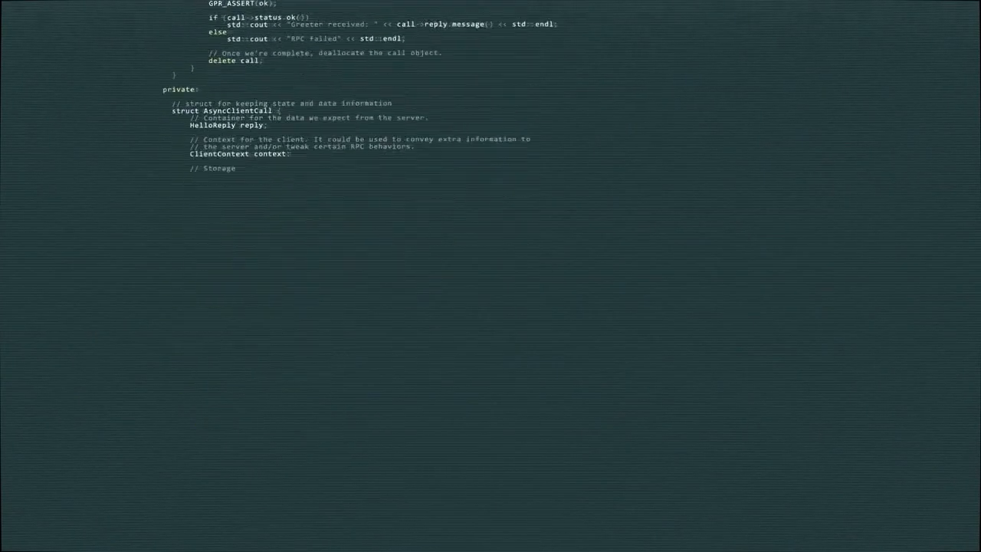
scroll("down", 3)
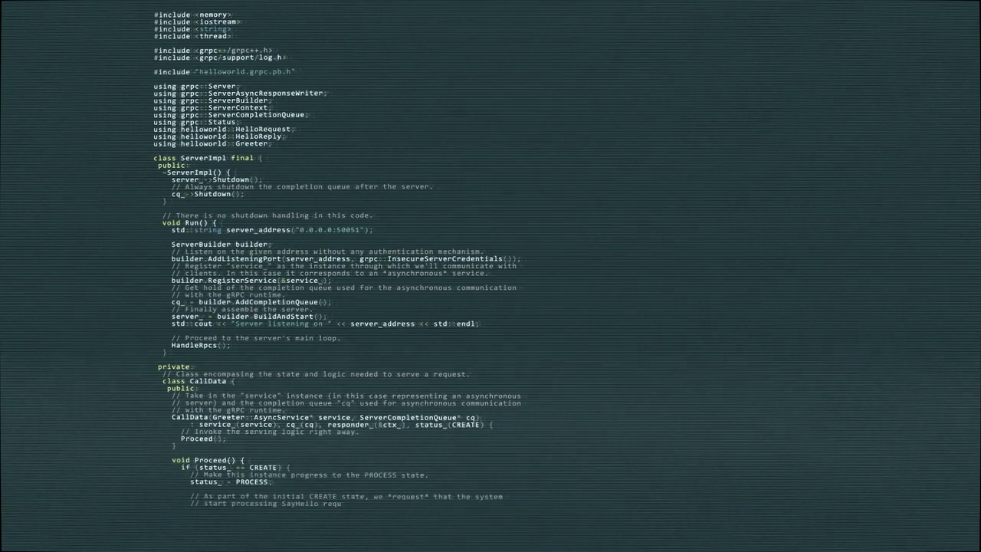
scroll("down", 3)
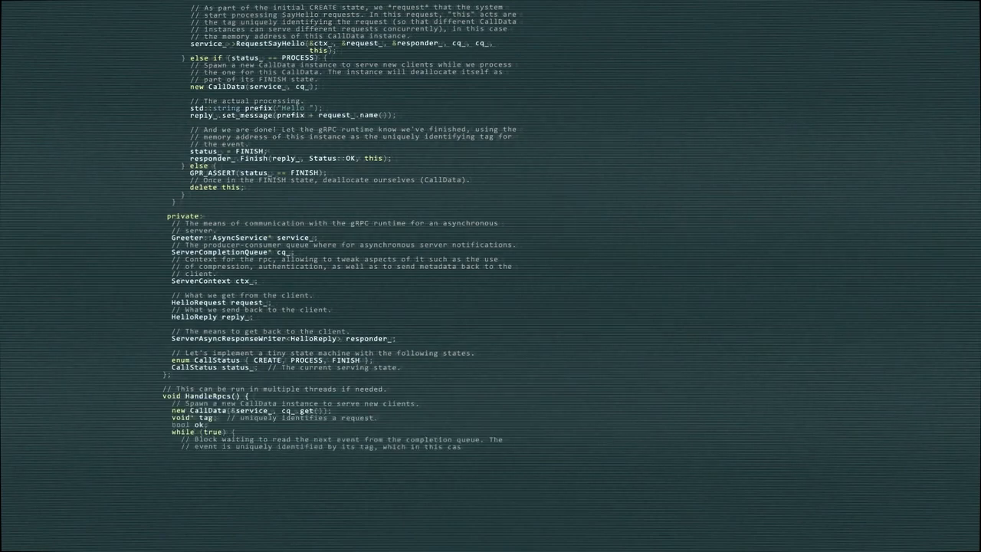
scroll("down", 3)
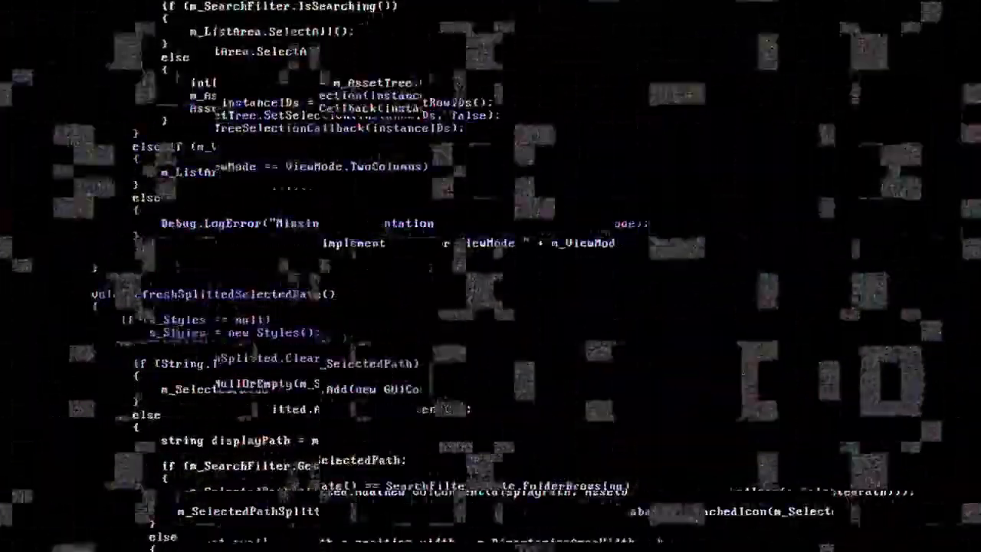
scroll("down", 3)
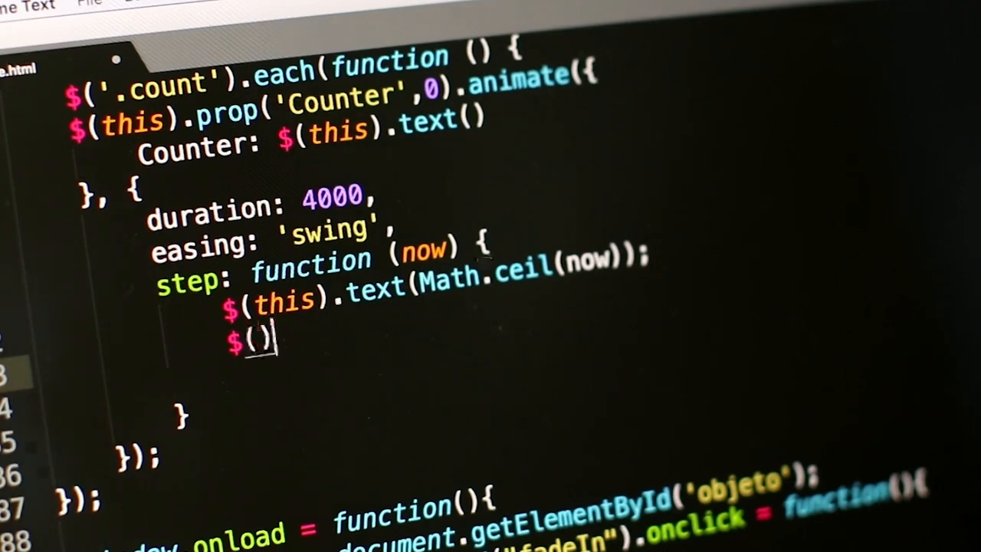
Add the $(this).html(text); call inside the step callback.
type("this")
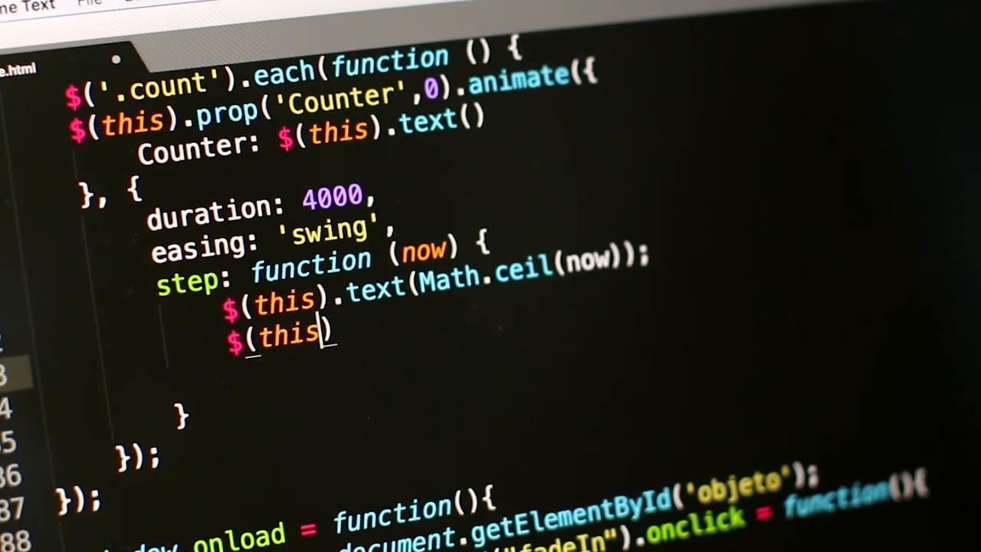
type(".html")
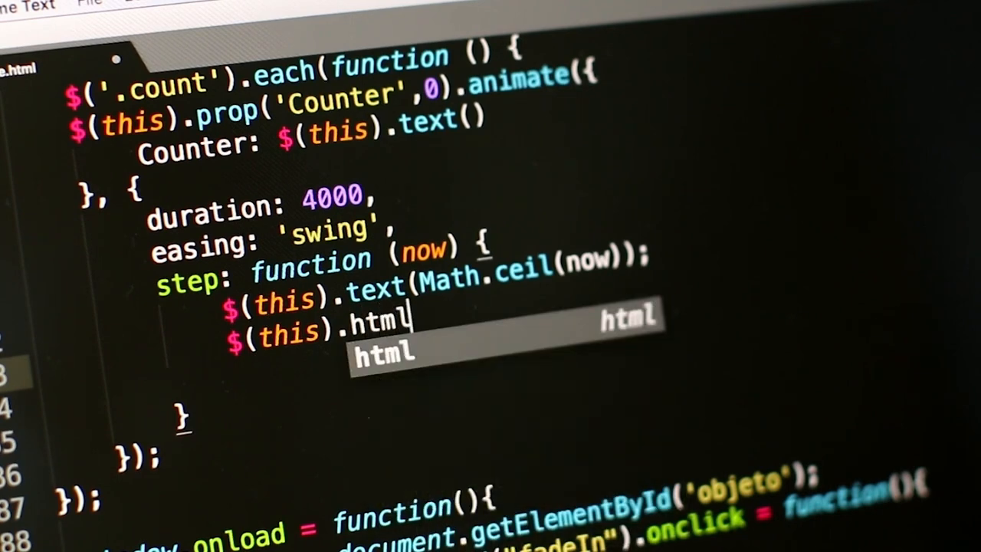
type("();")
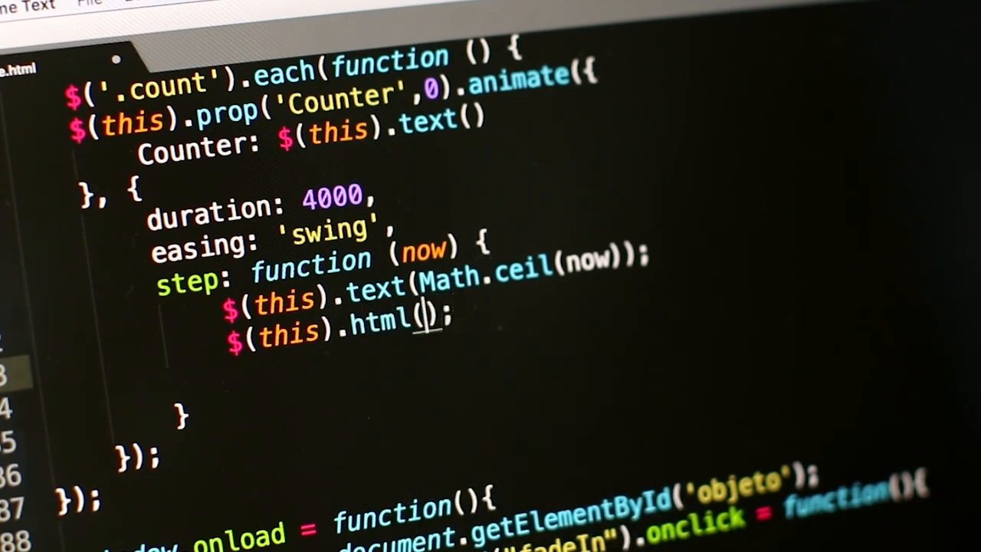
type("text")
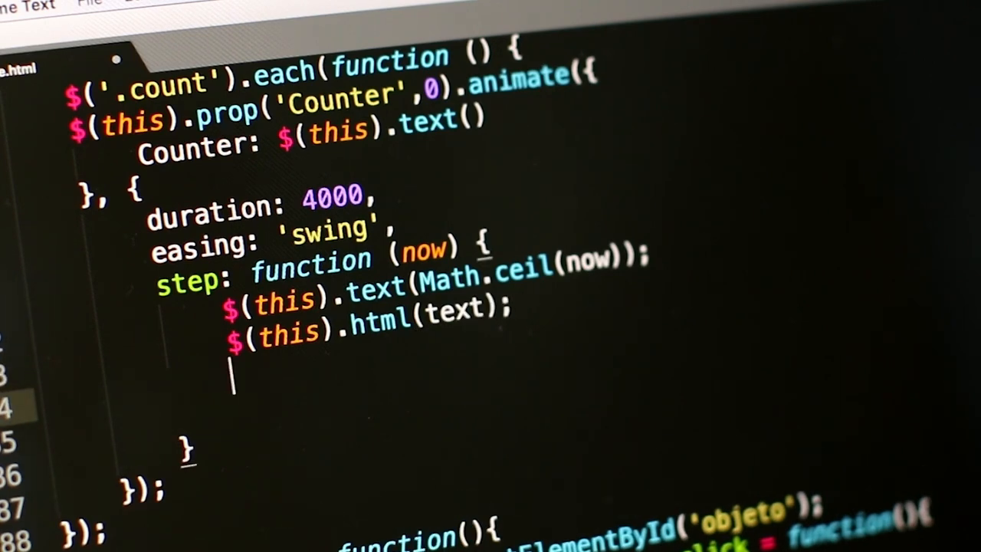
Write the if (initial == 0) { } block containing increment = 2.
type("if()")
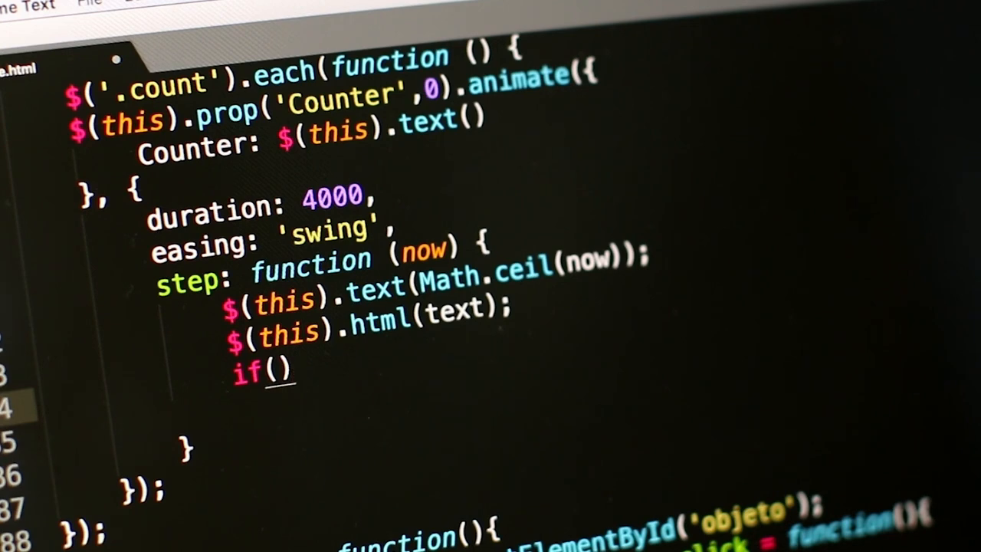
type("initi")
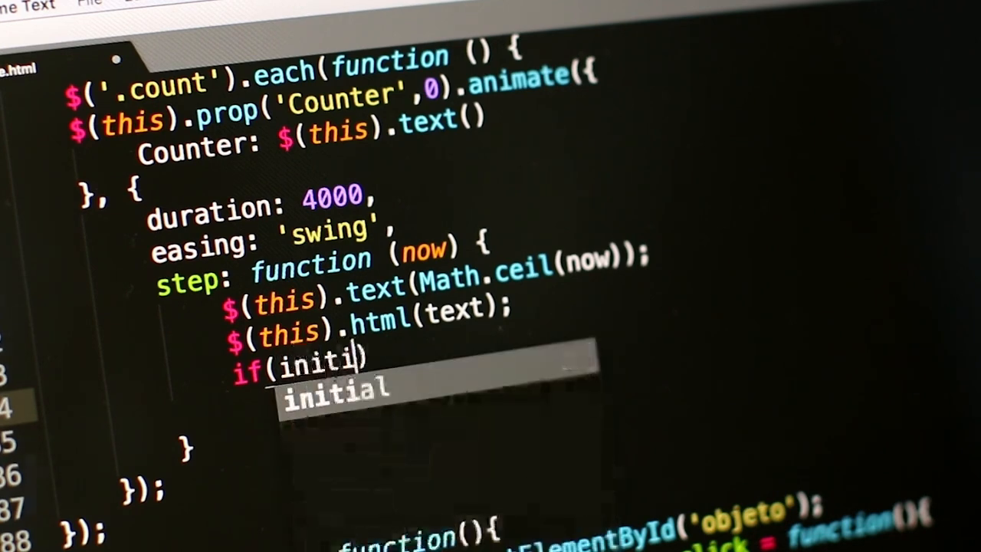
type("al ==")
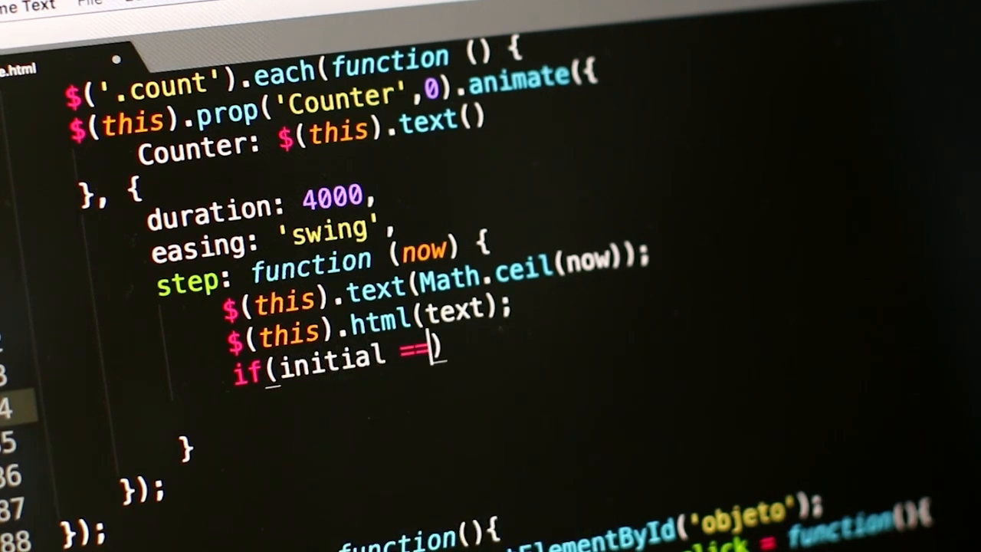
type("0)")
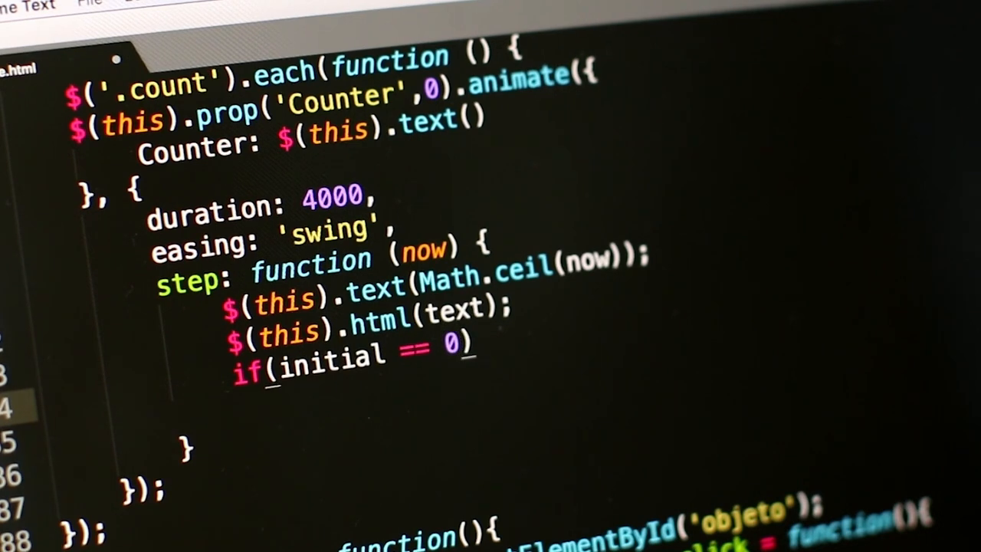
type("{}")
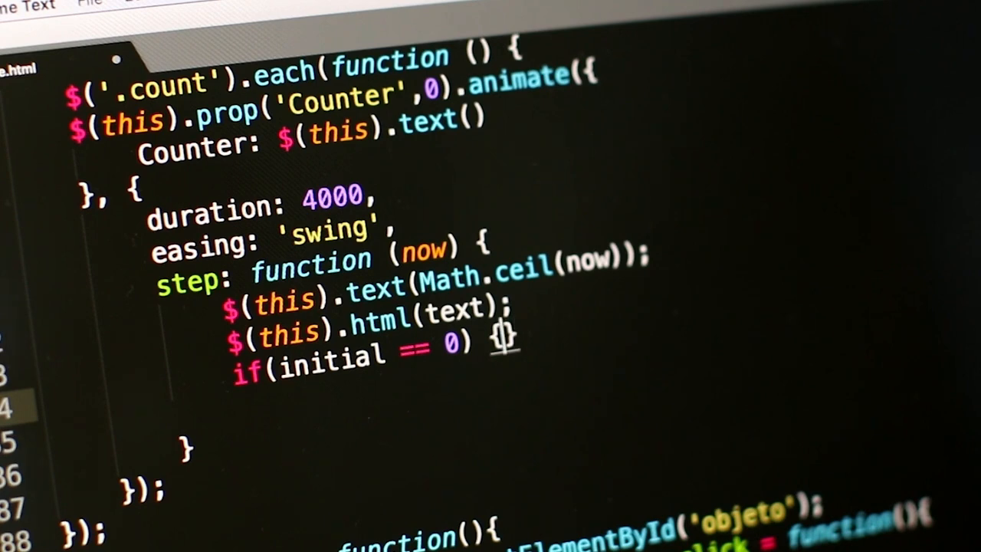
type("increment")
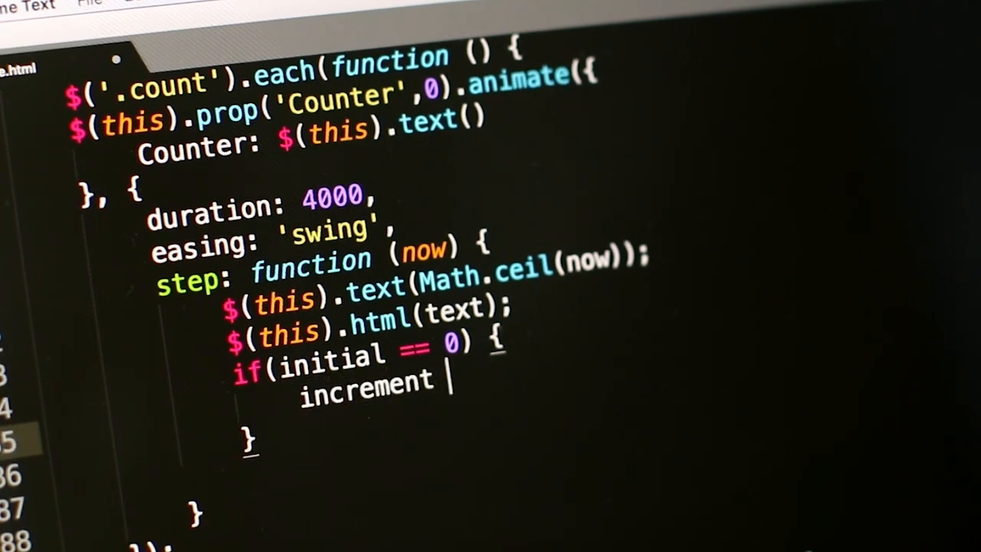
type("= 2")
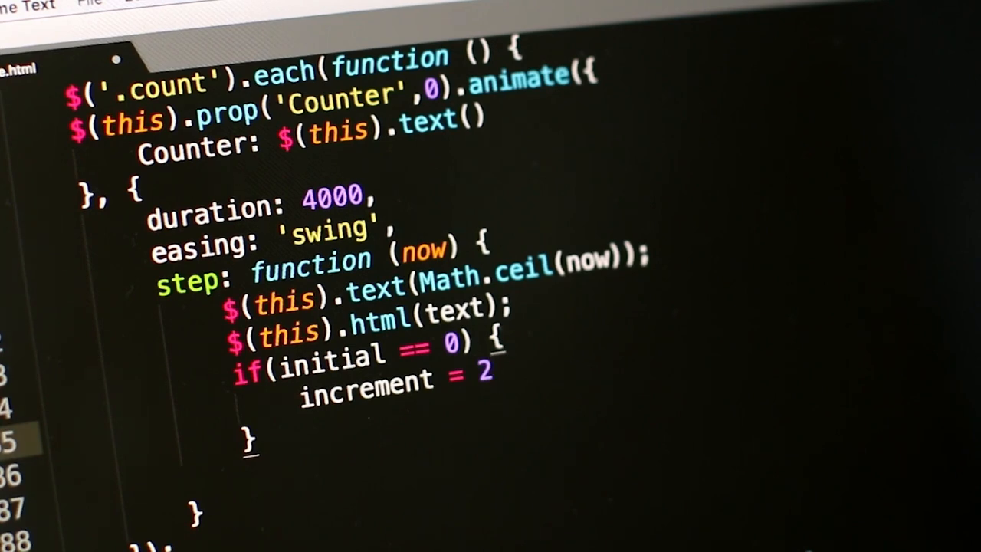
Add element.display.style = "block" inside the if block.
left_click(494, 375)
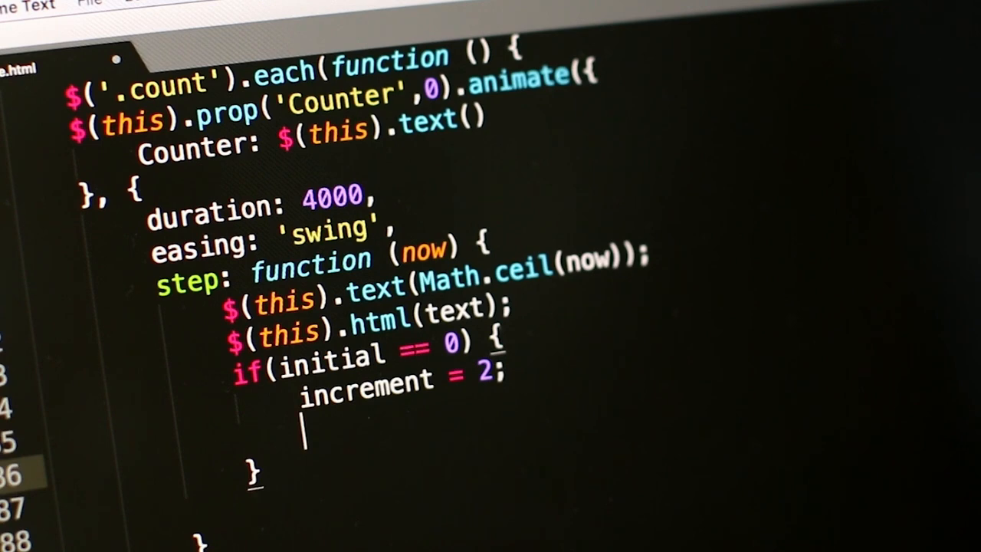
type("element.si")
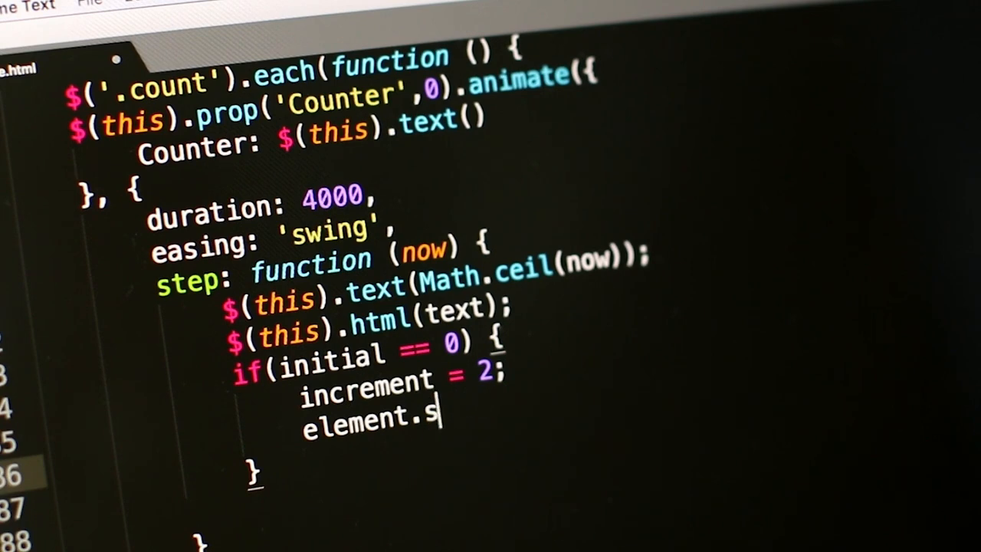
type("isplay")
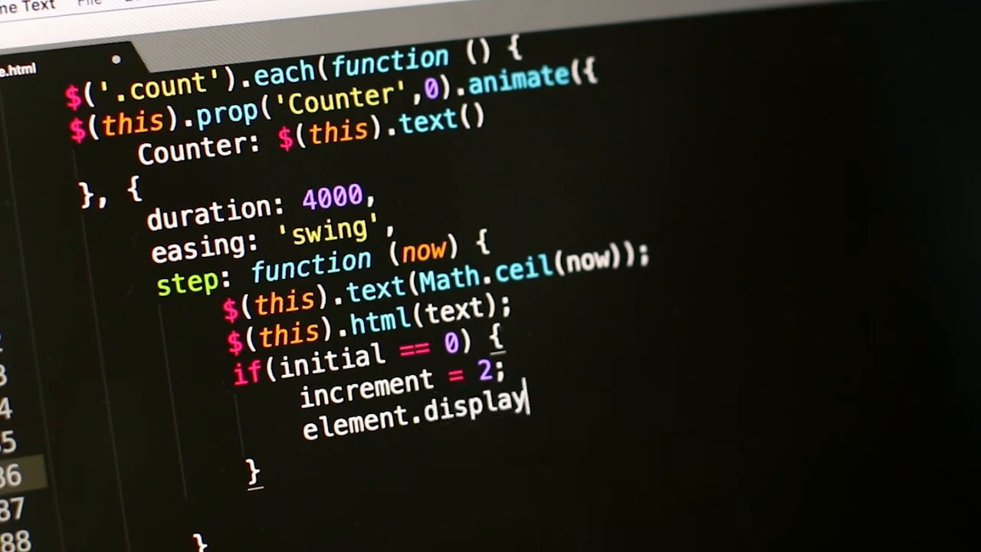
type(".")
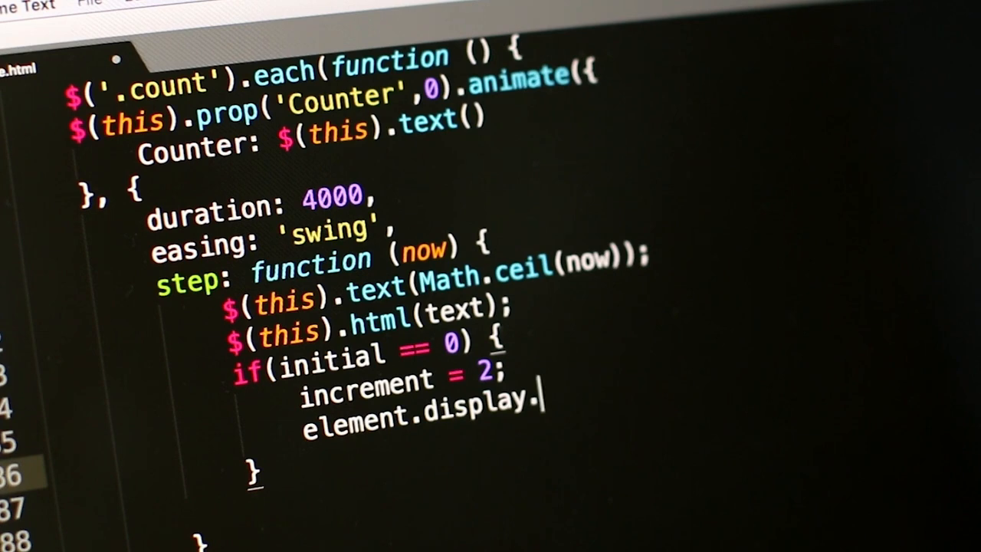
type("style")
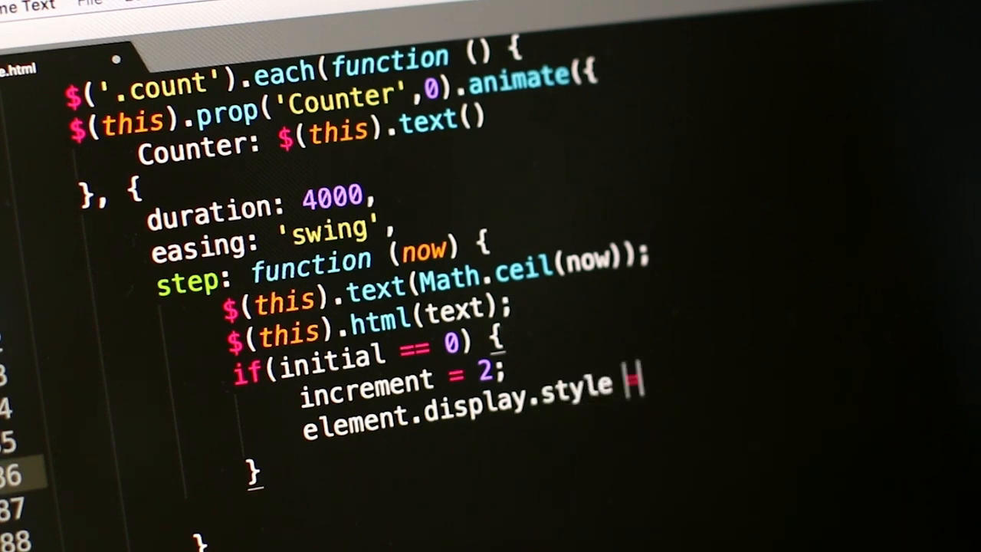
type("= \"")
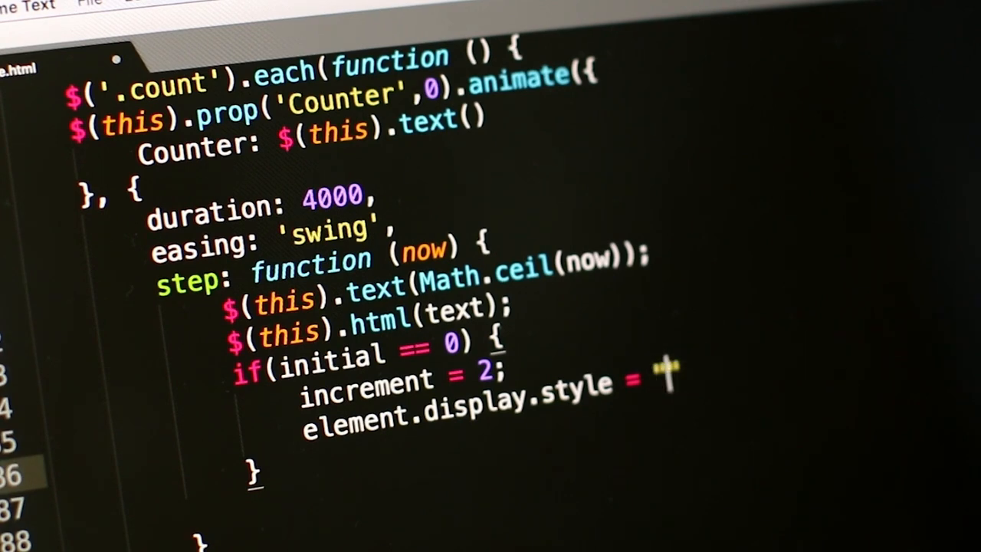
type("block")
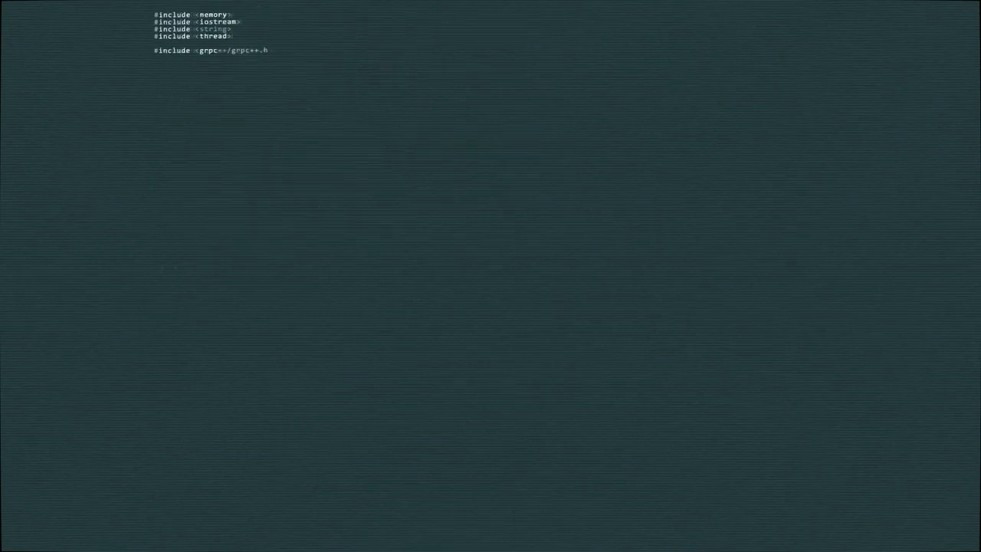
Add #include <grpc/support/log.h> and scroll through the ServerImpl and CallData code.
type("#include <grpc/support/log.h>")
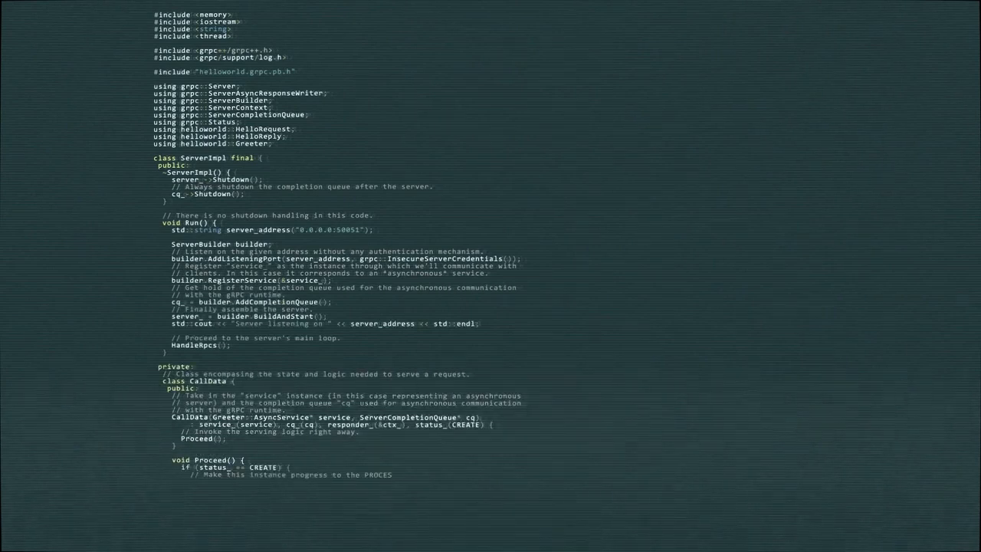
scroll("down", 3)
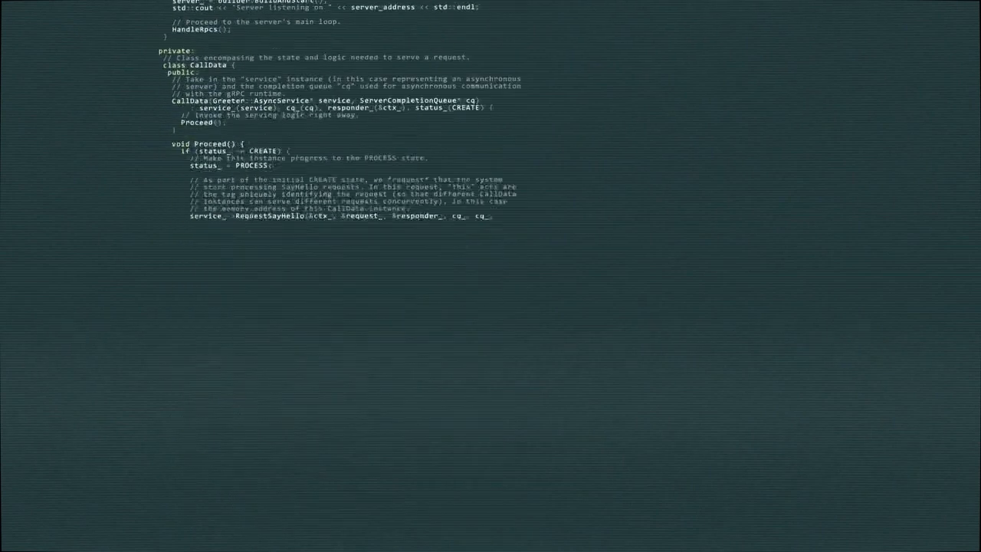
scroll("down", 3)
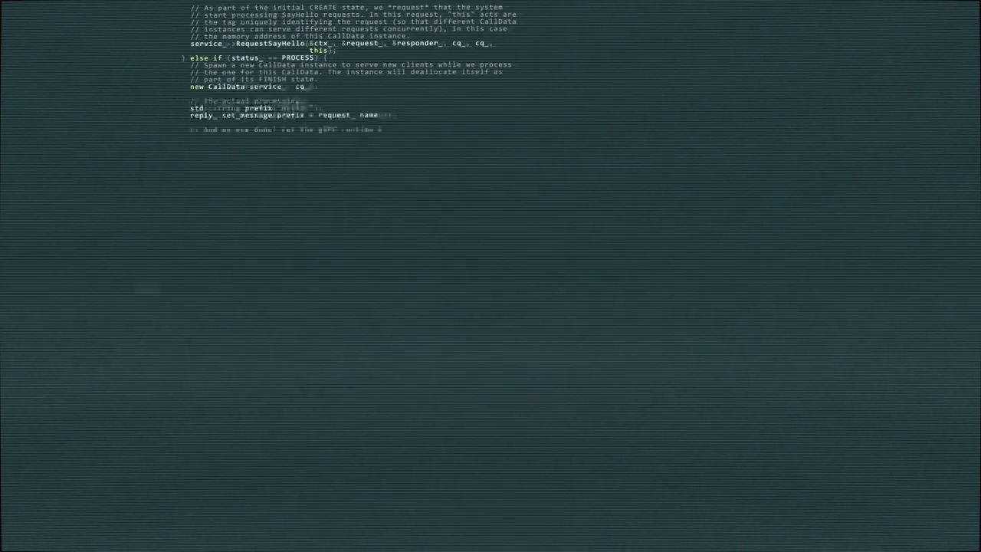